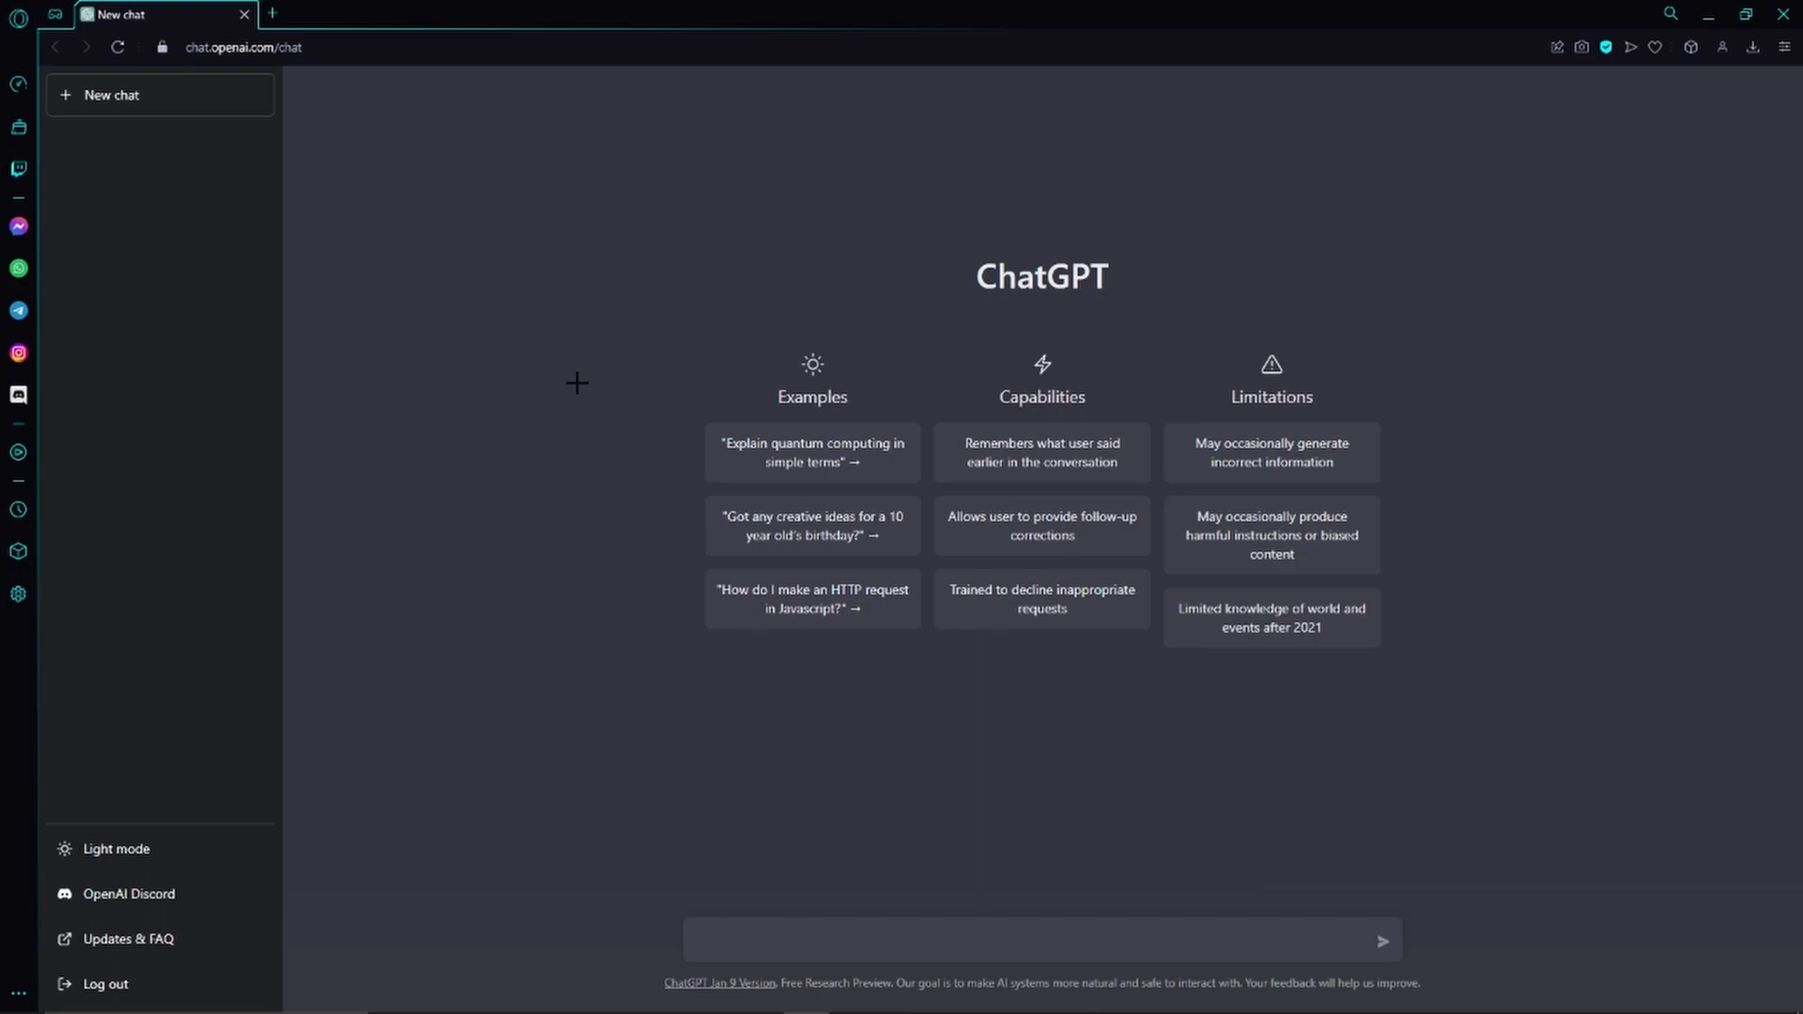
- Sign out of the ChatGPT account from the lower-left sidebar
left_click(101, 984)
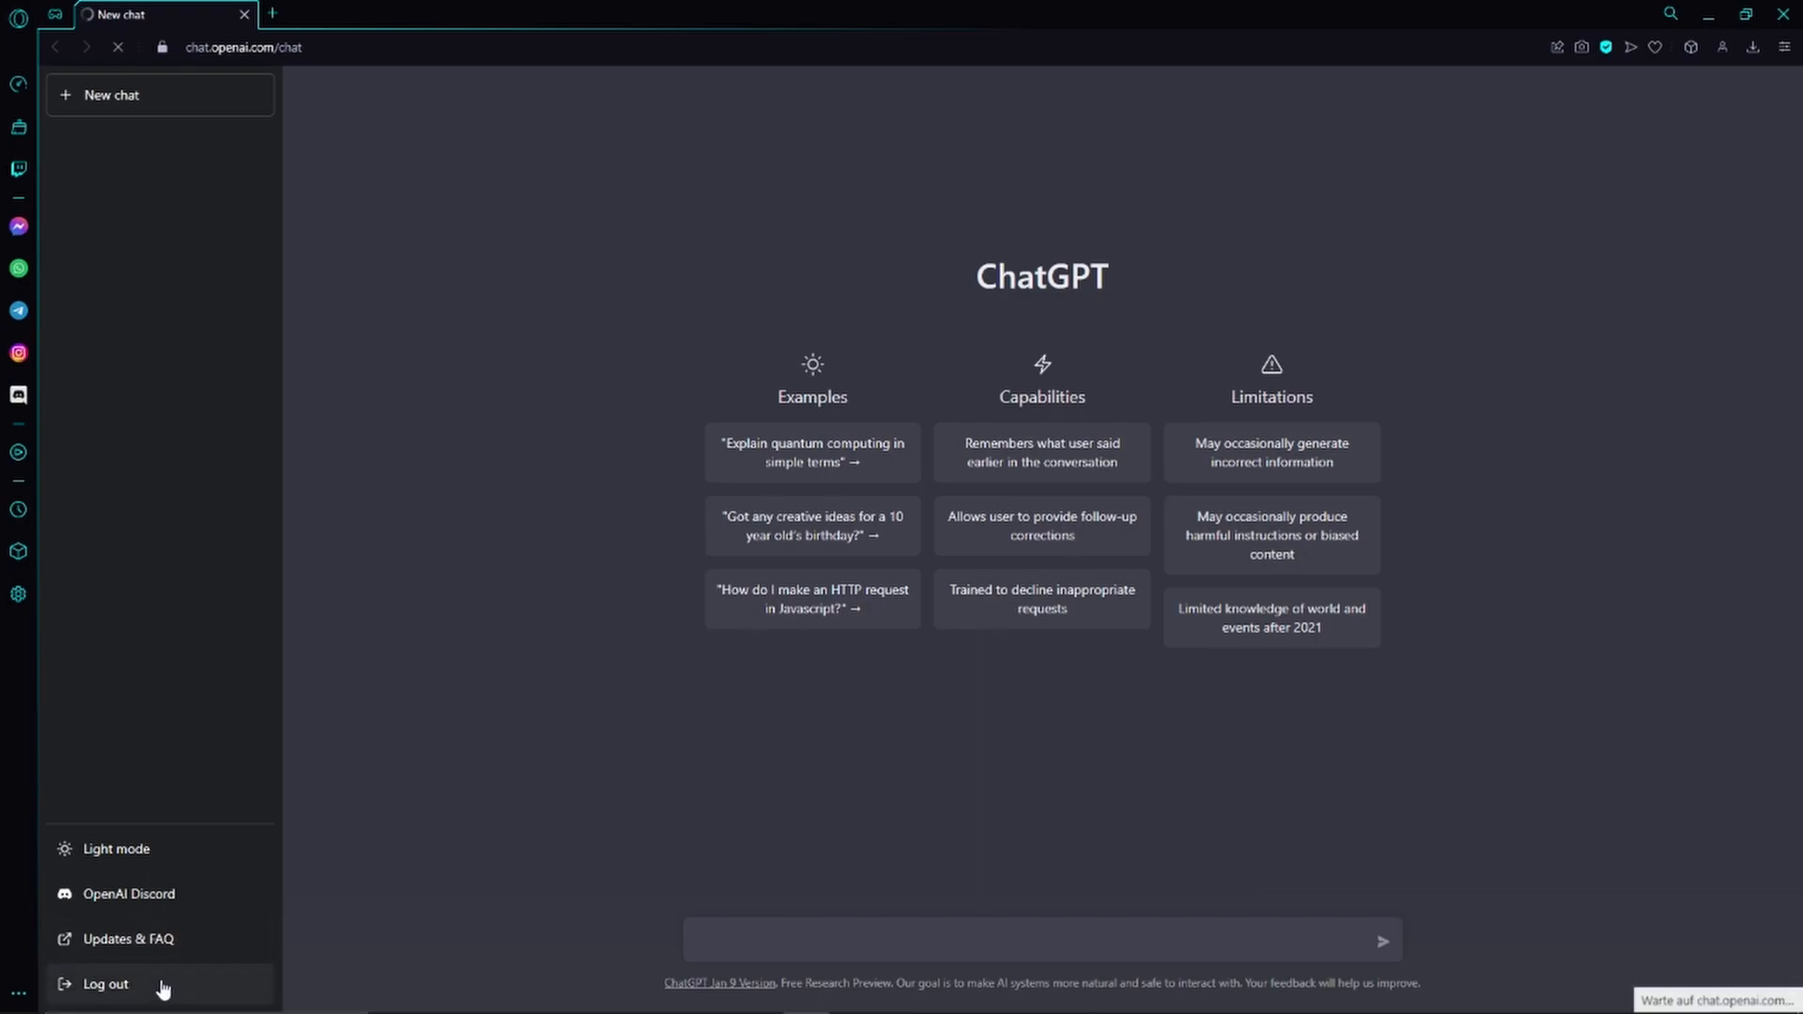
left_click(103, 985)
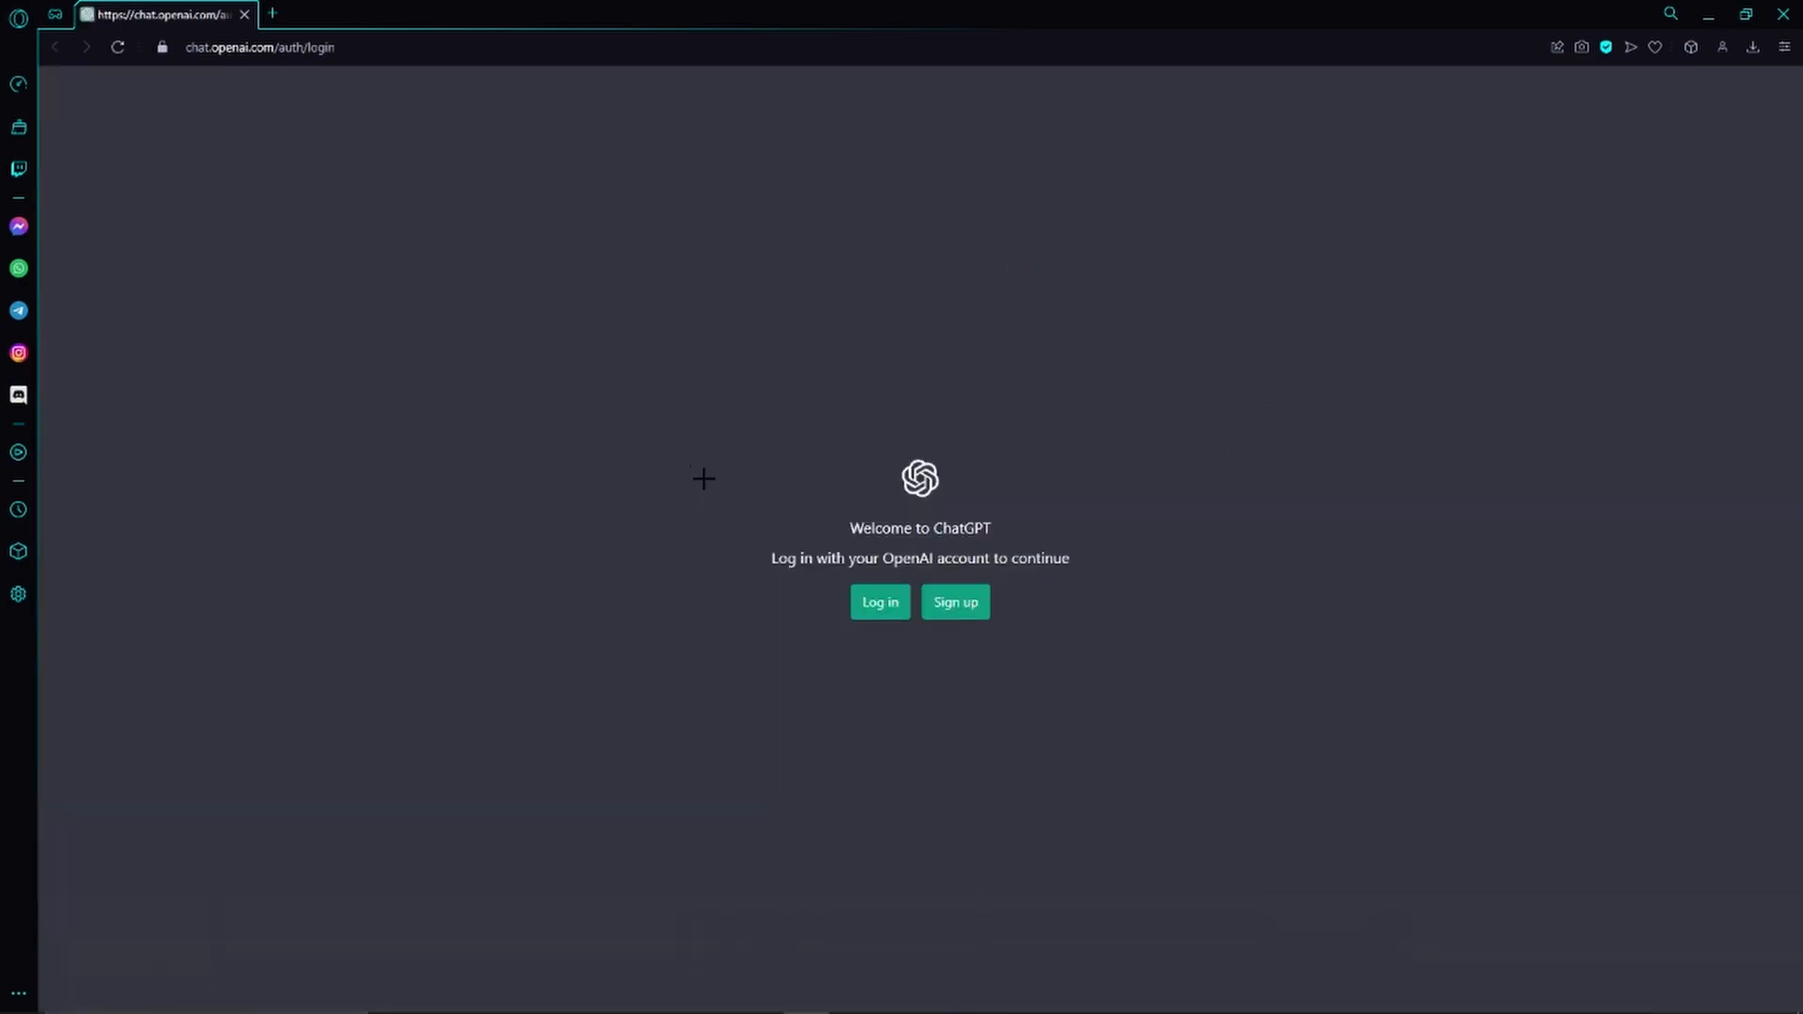
- Start logging in and submit the account email to reach the password prompt
left_click(879, 601)
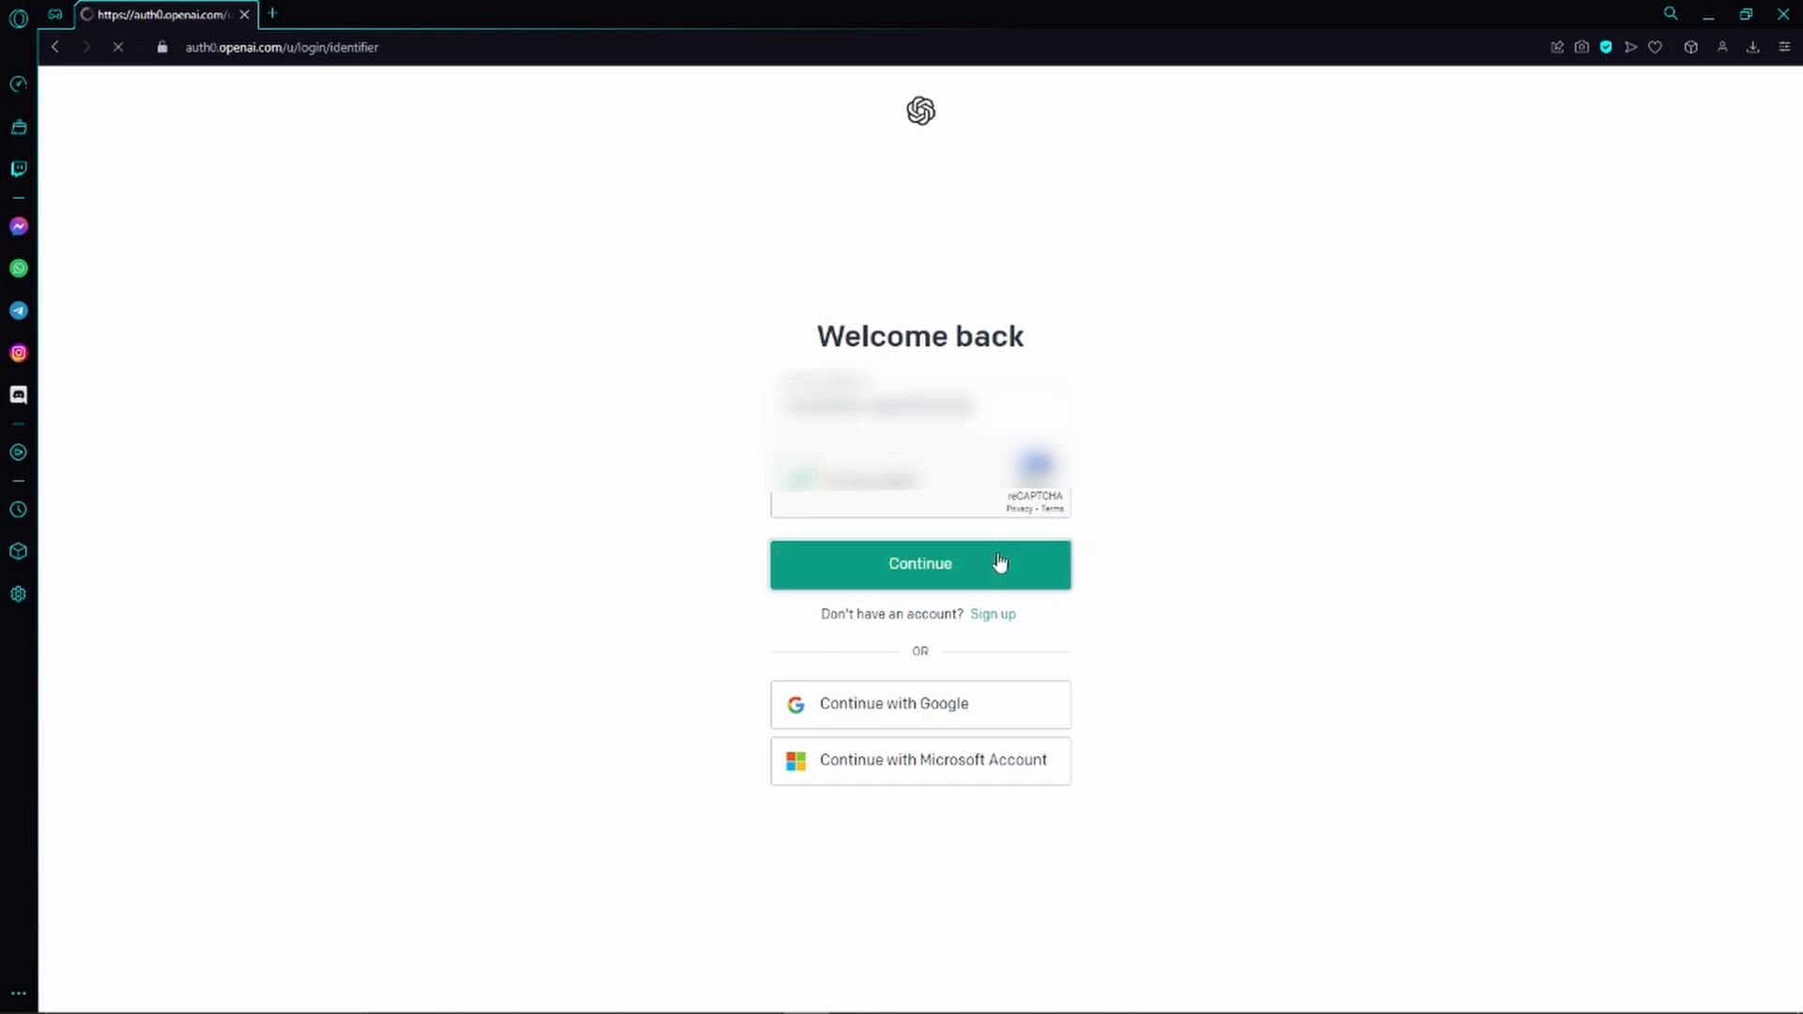
left_click(921, 564)
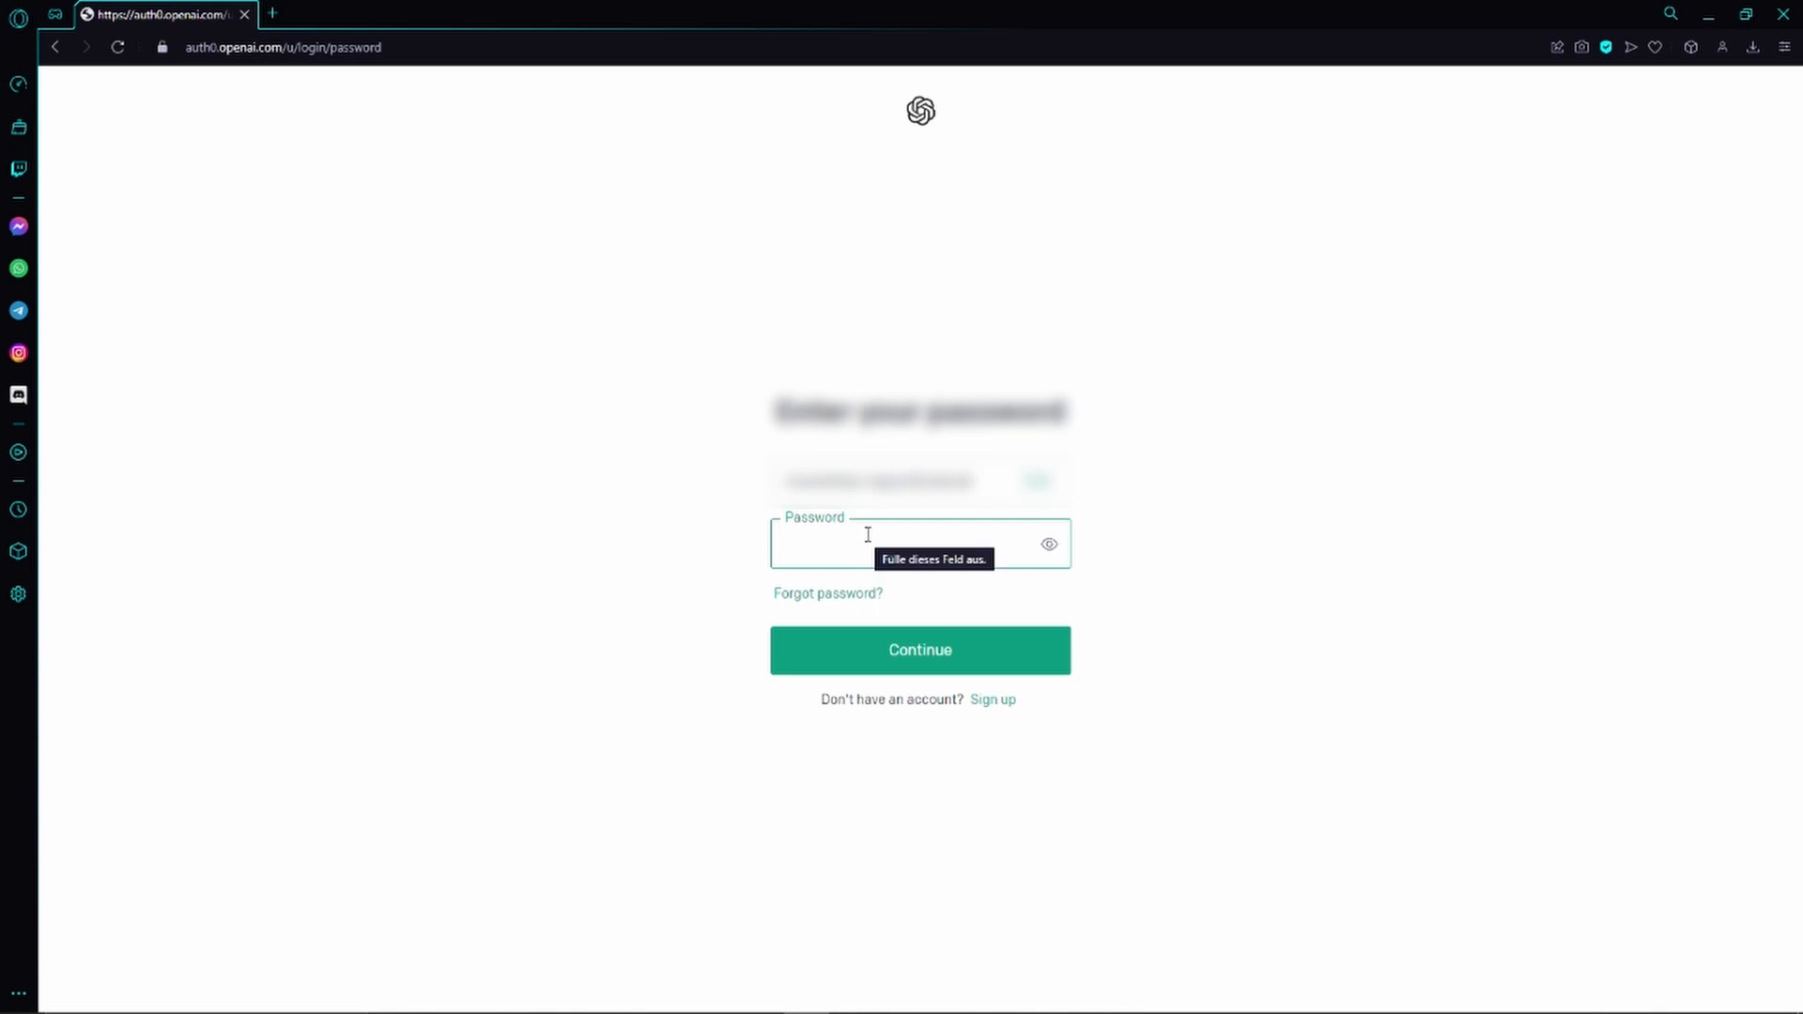
mouse_move(811, 599)
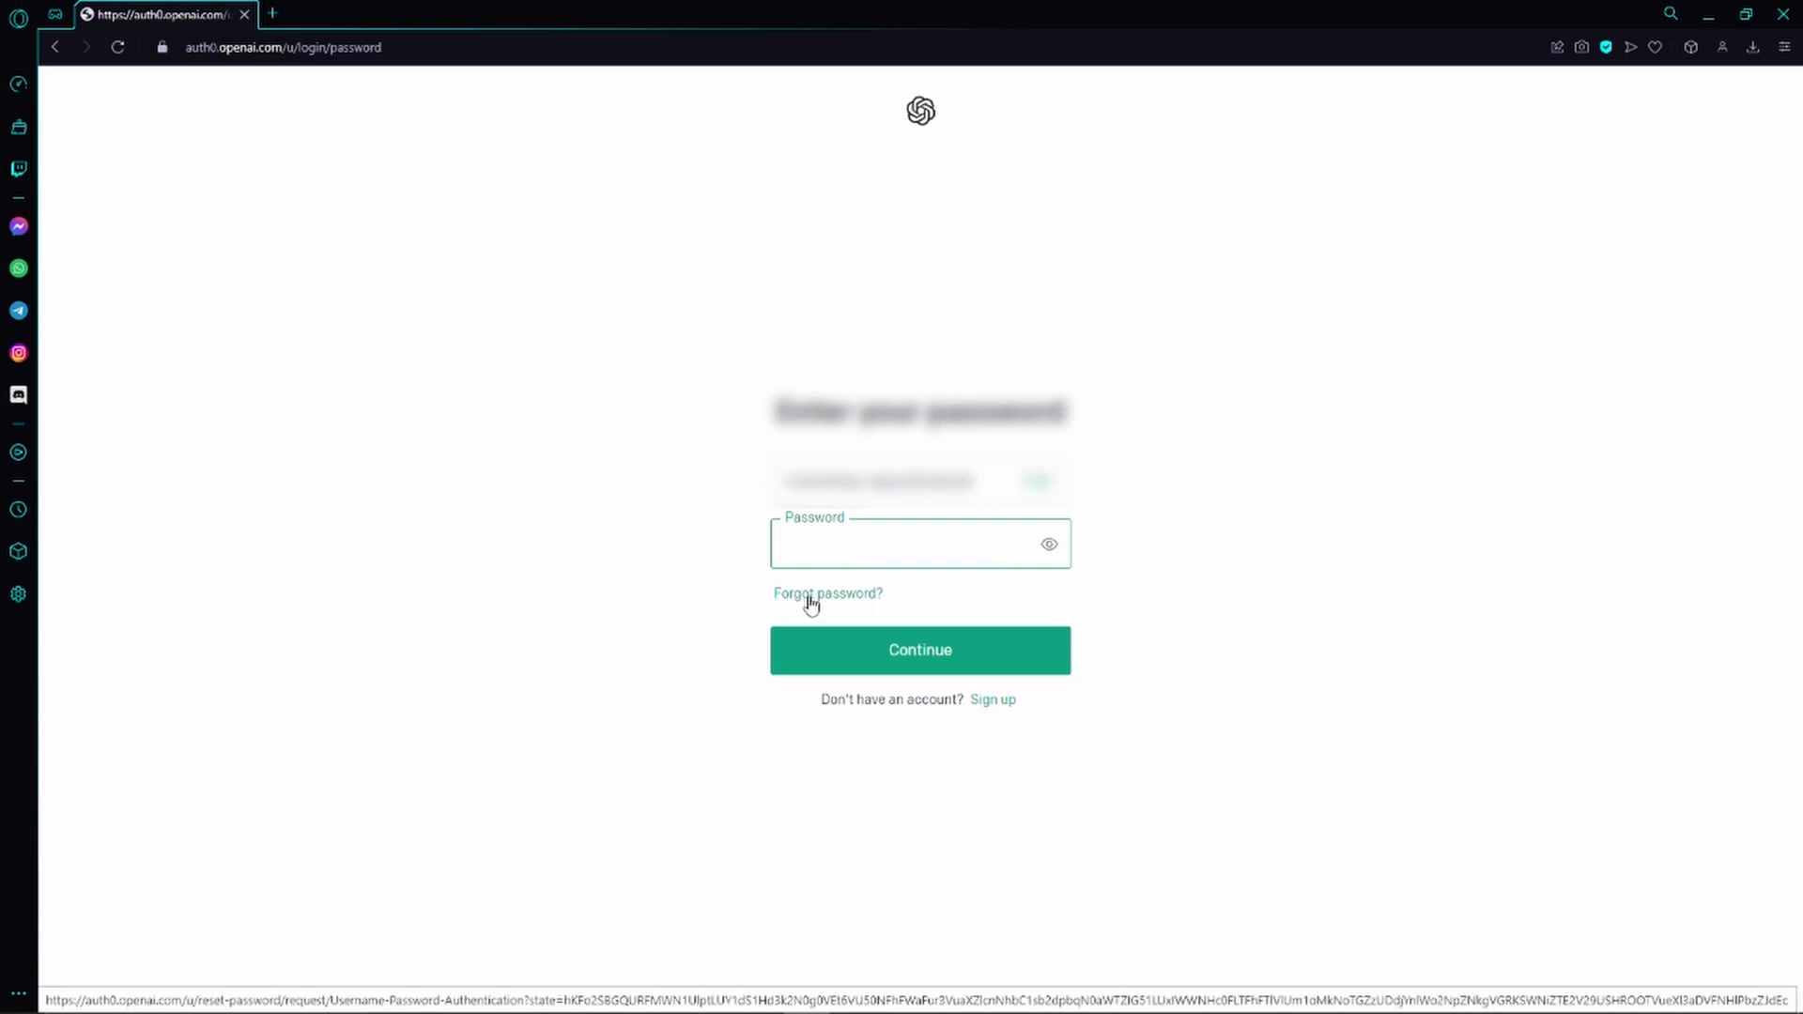
- Choose 'Forgot password?' and send the reset instructions to the account email
left_click(826, 594)
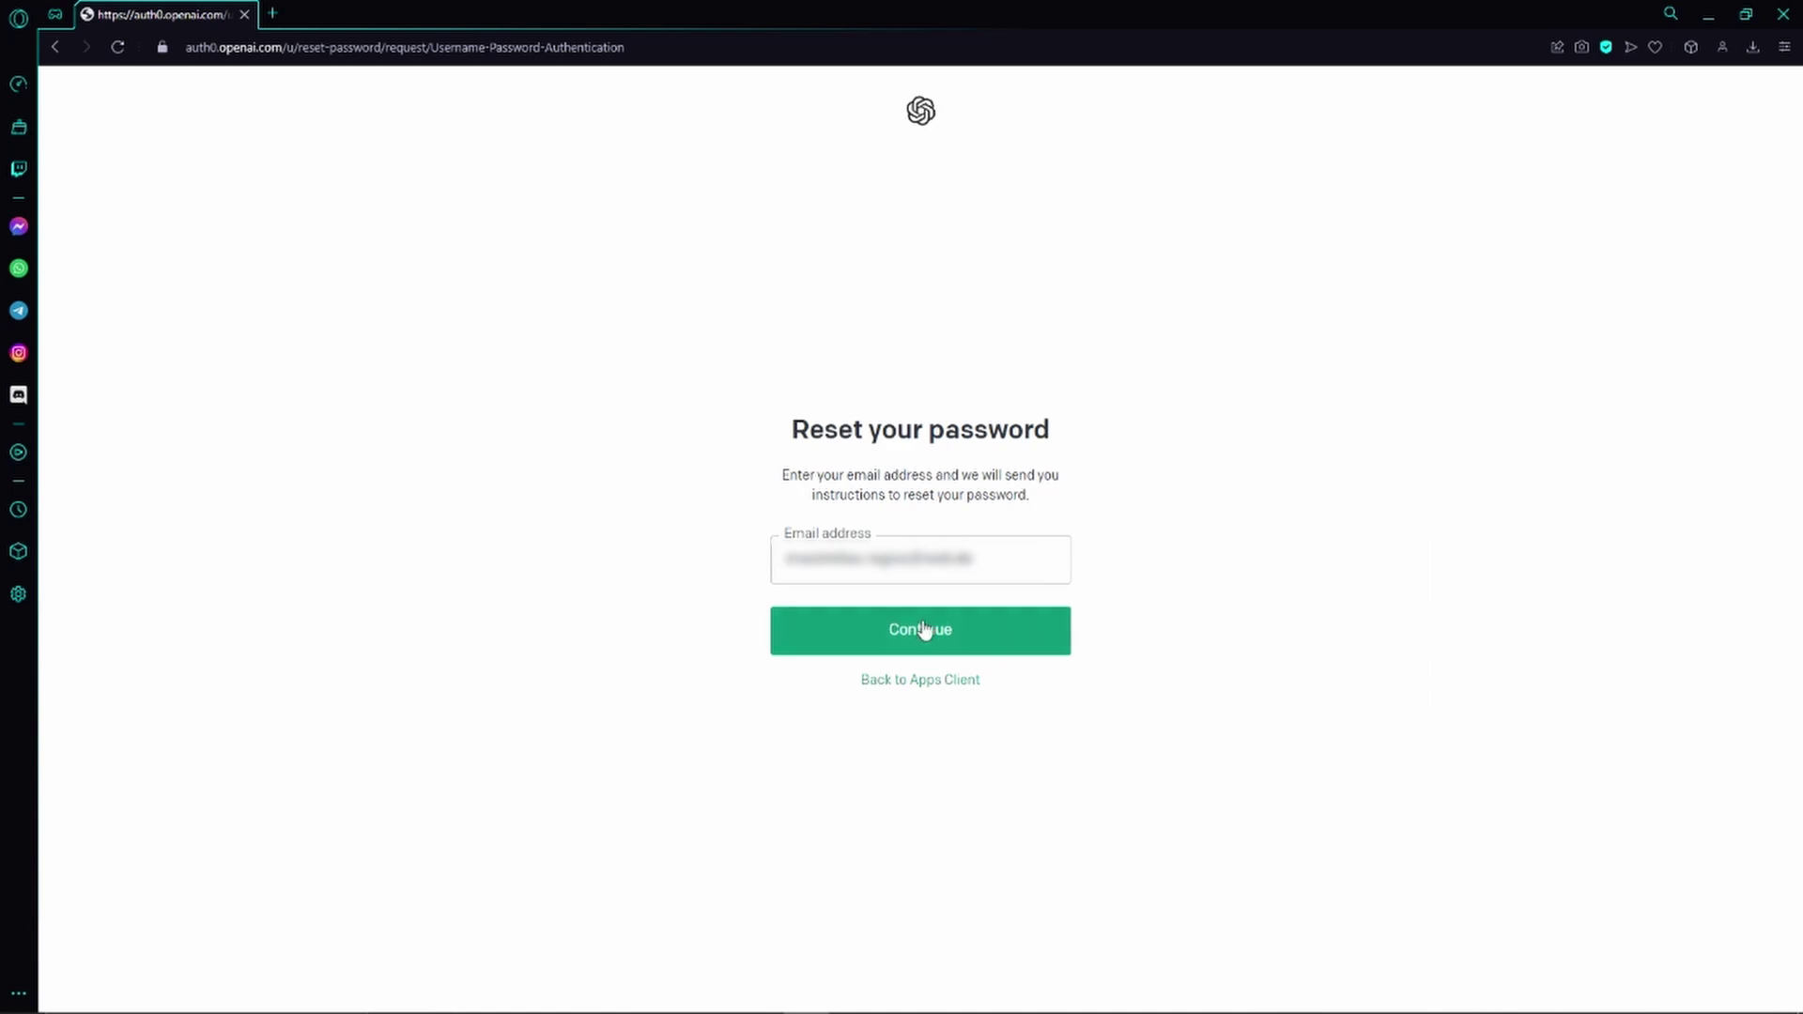
left_click(921, 631)
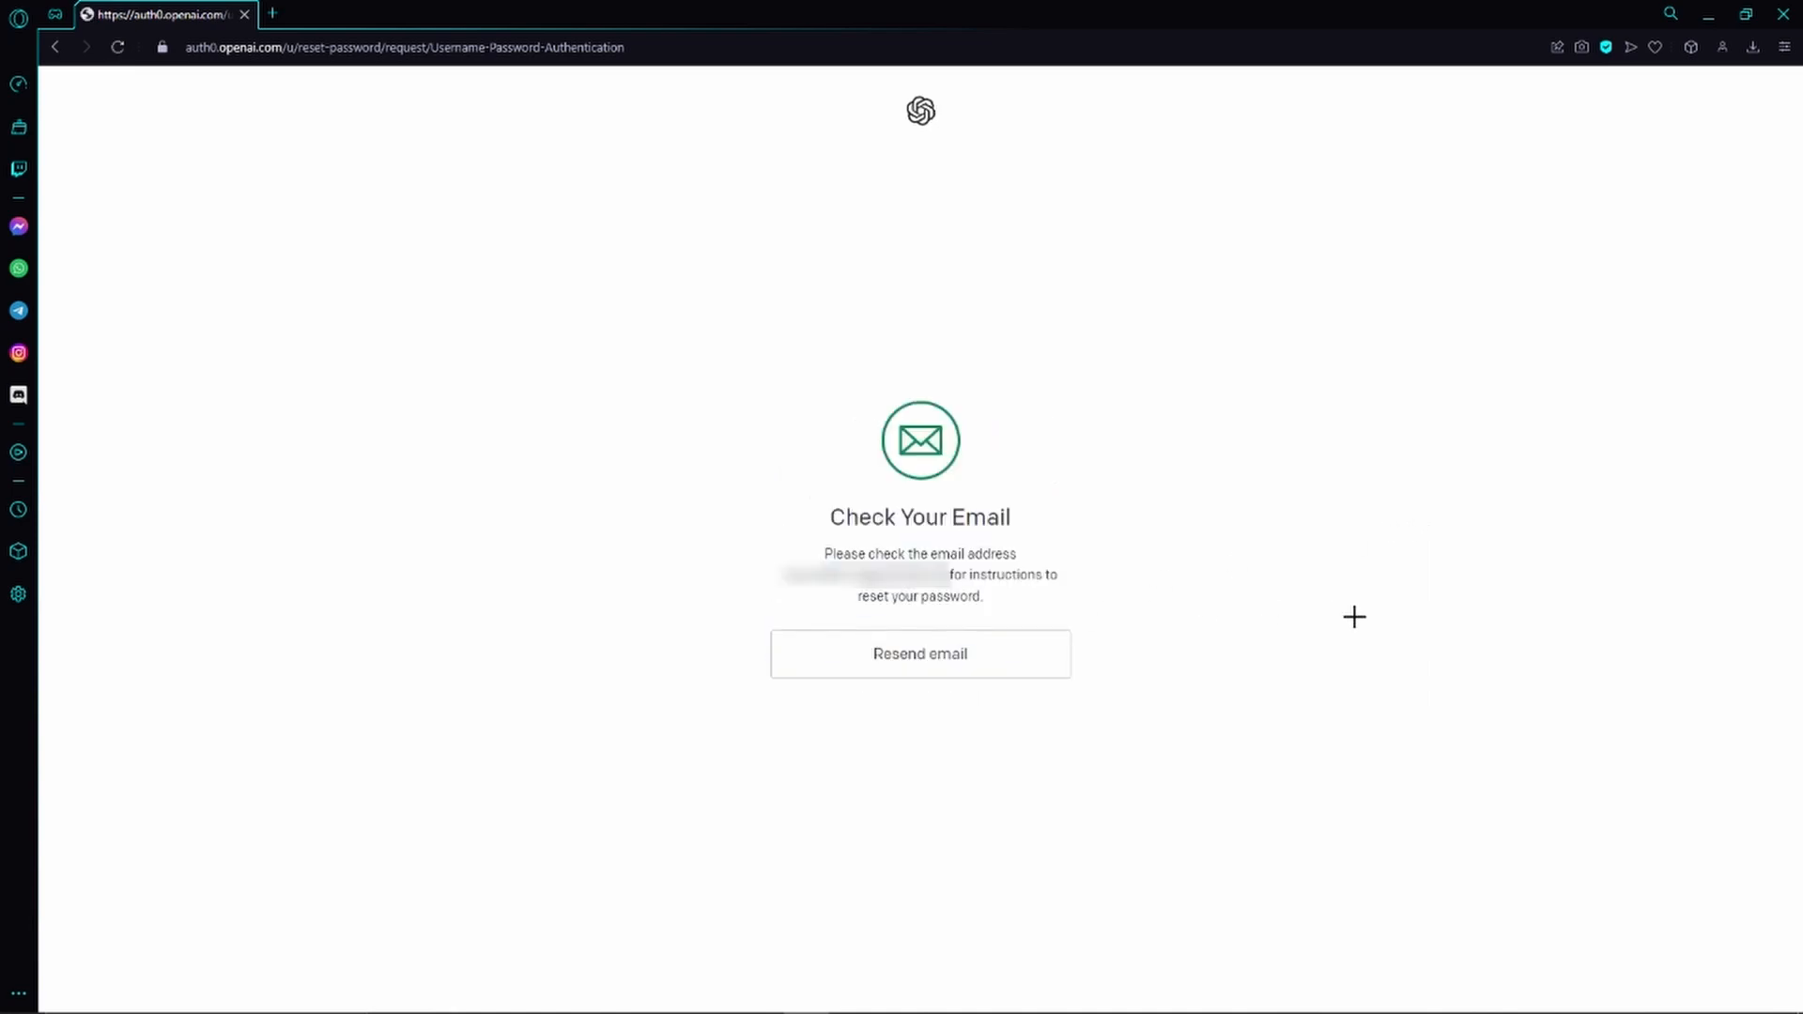
mouse_move(1161, 532)
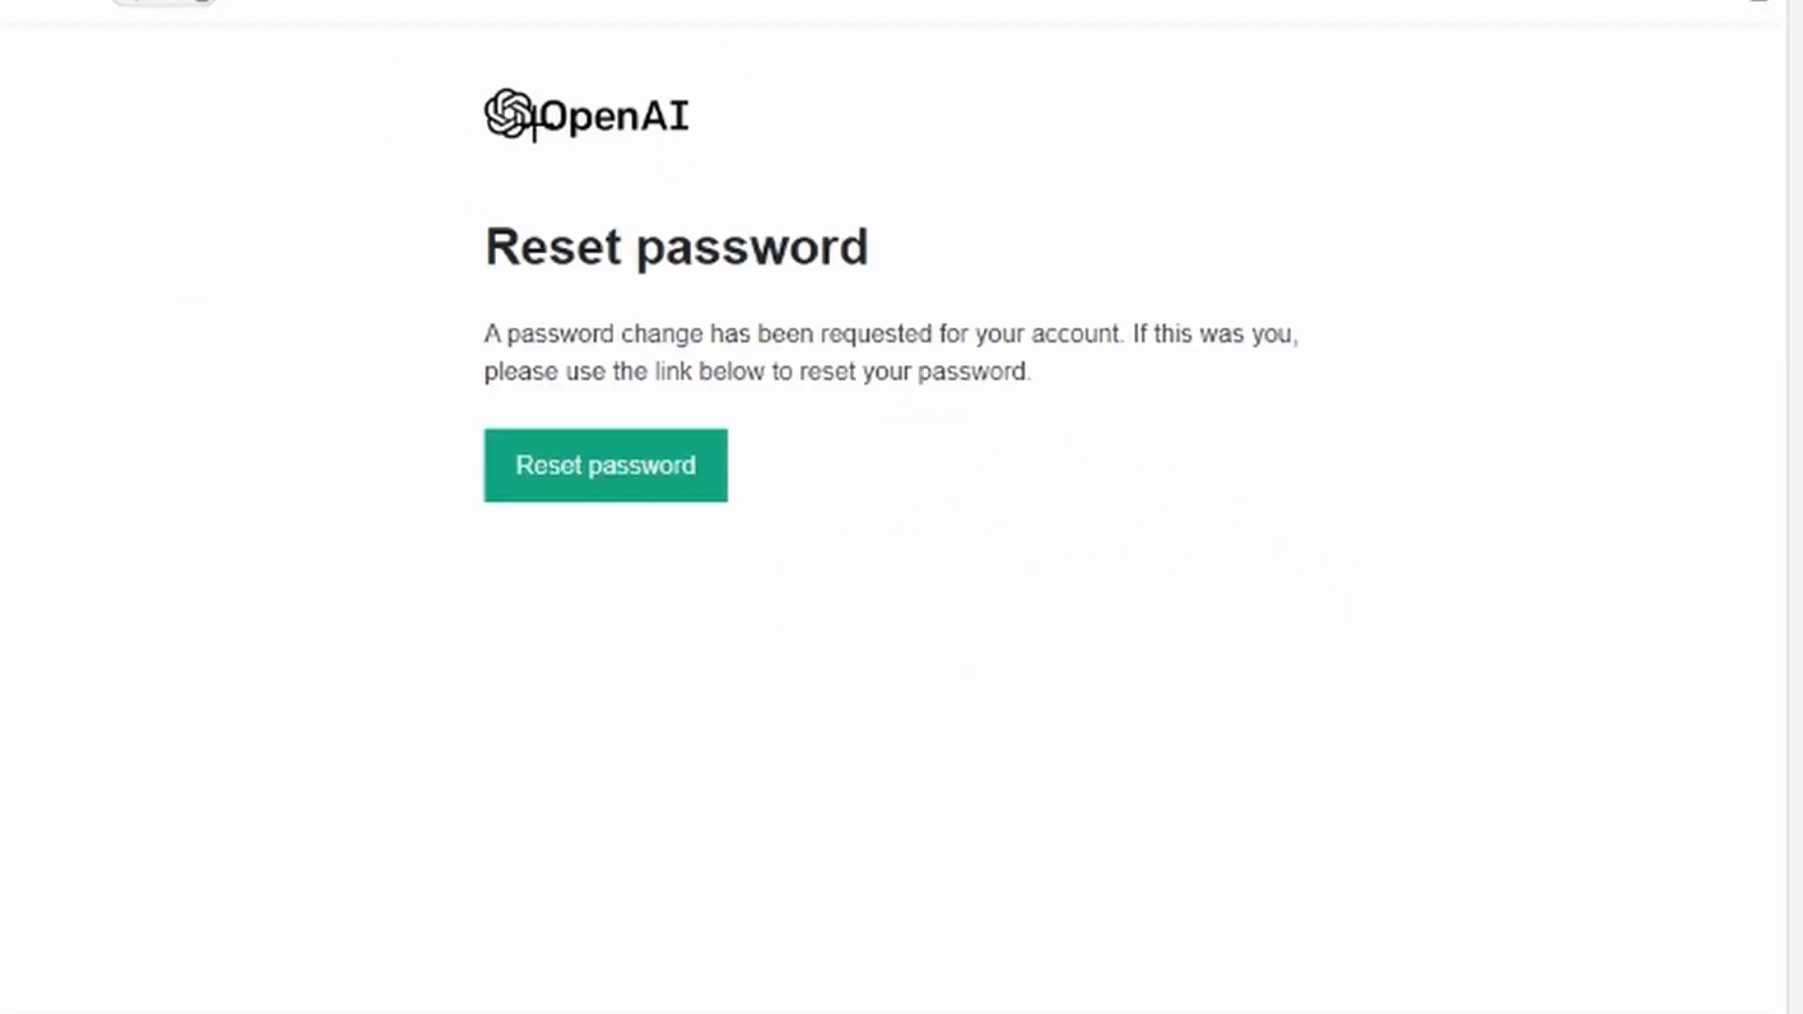
mouse_move(545, 199)
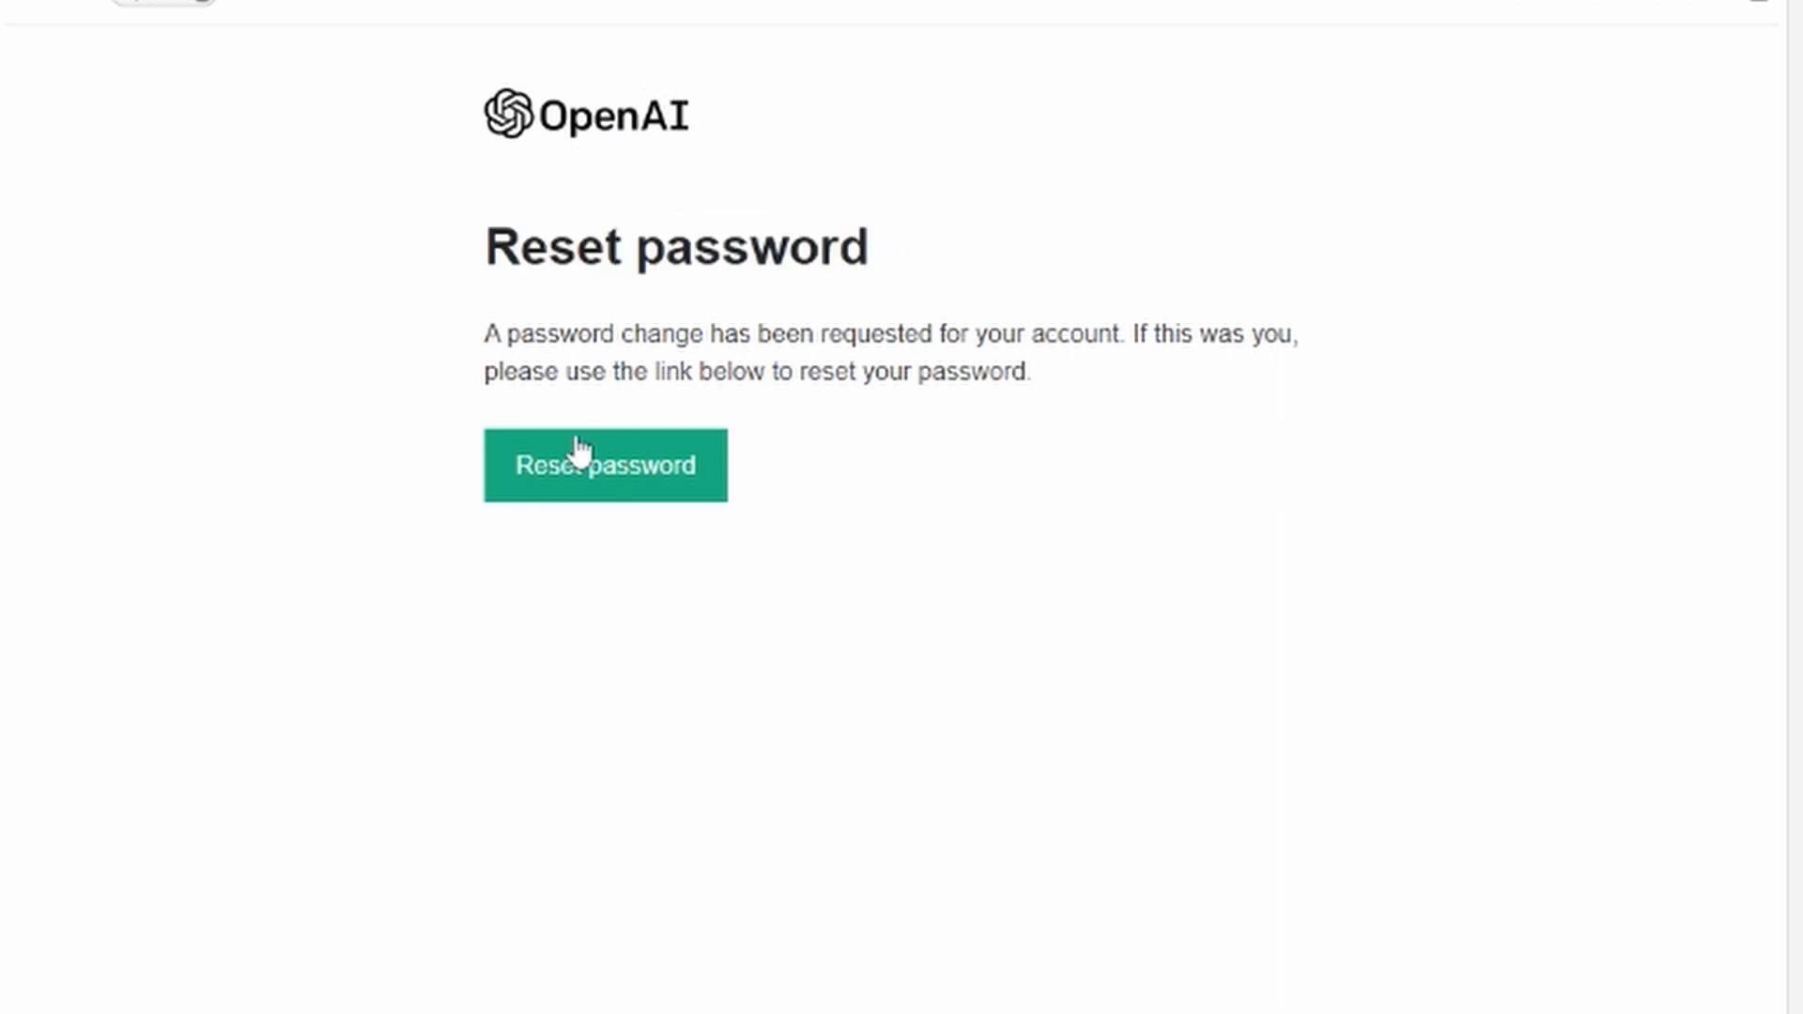
- Follow the 'Reset password' link in OpenAI's email to the new-password page
left_click(605, 466)
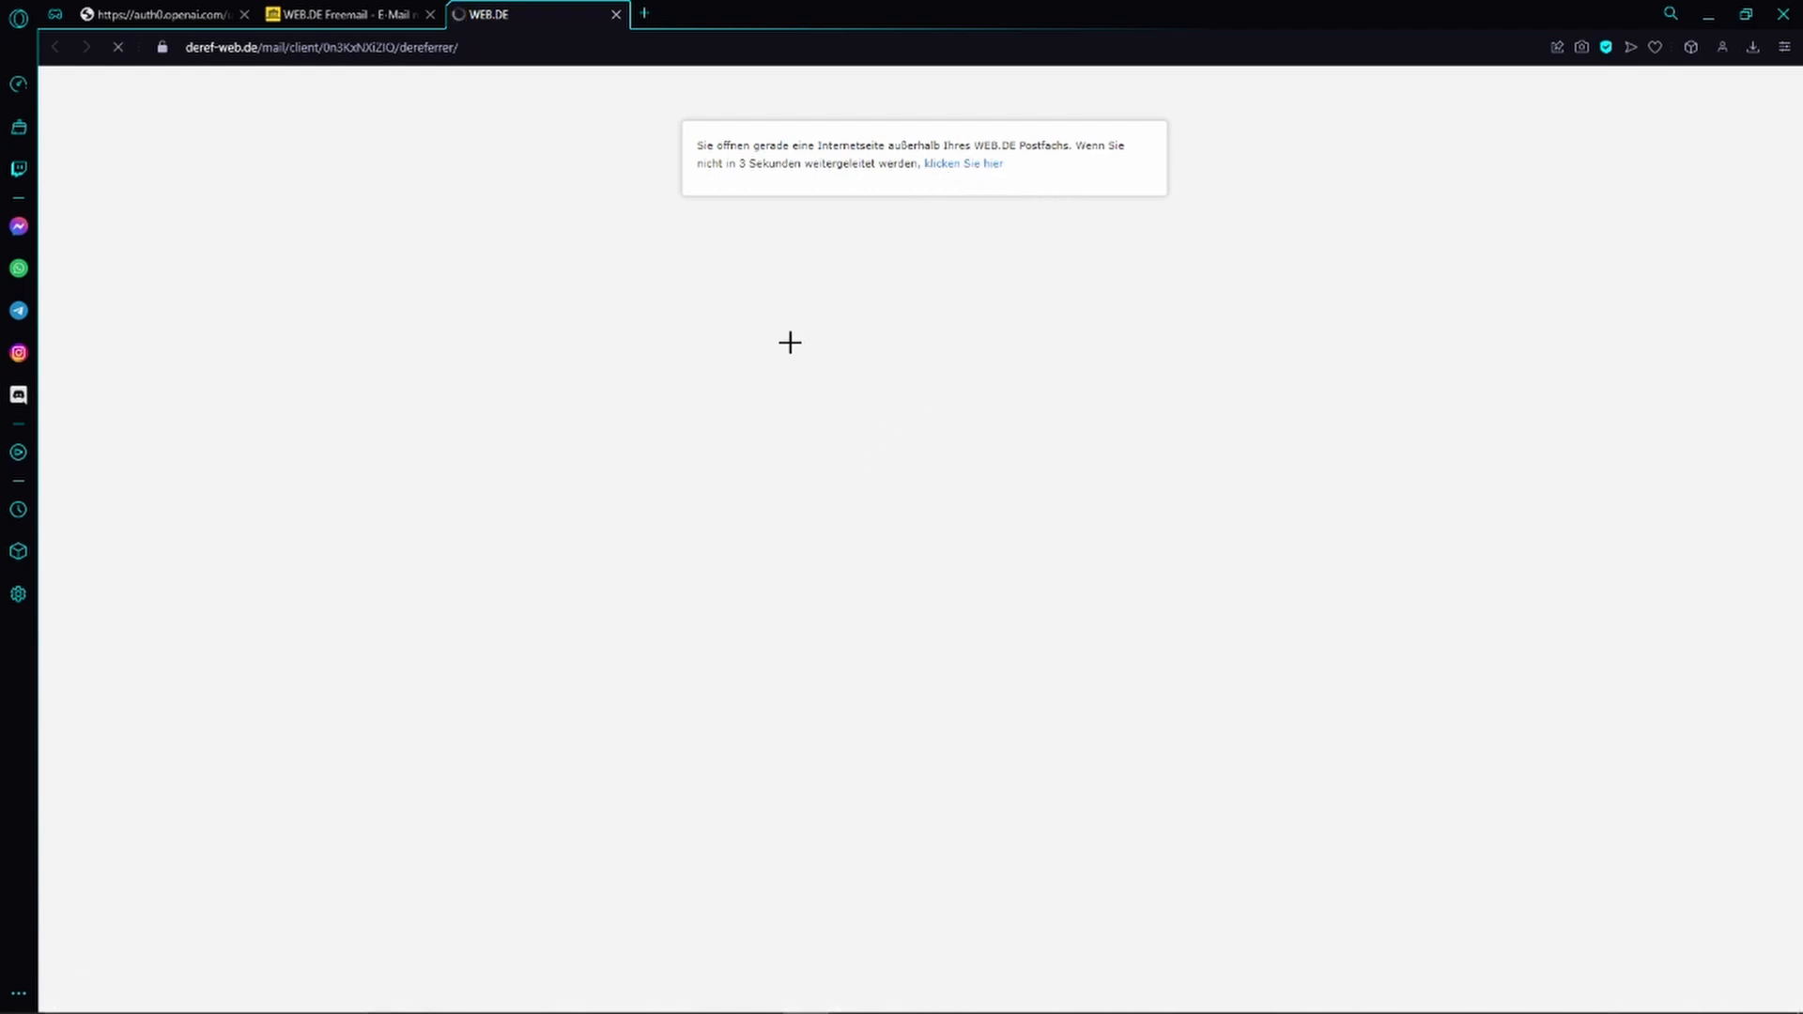
left_click(966, 165)
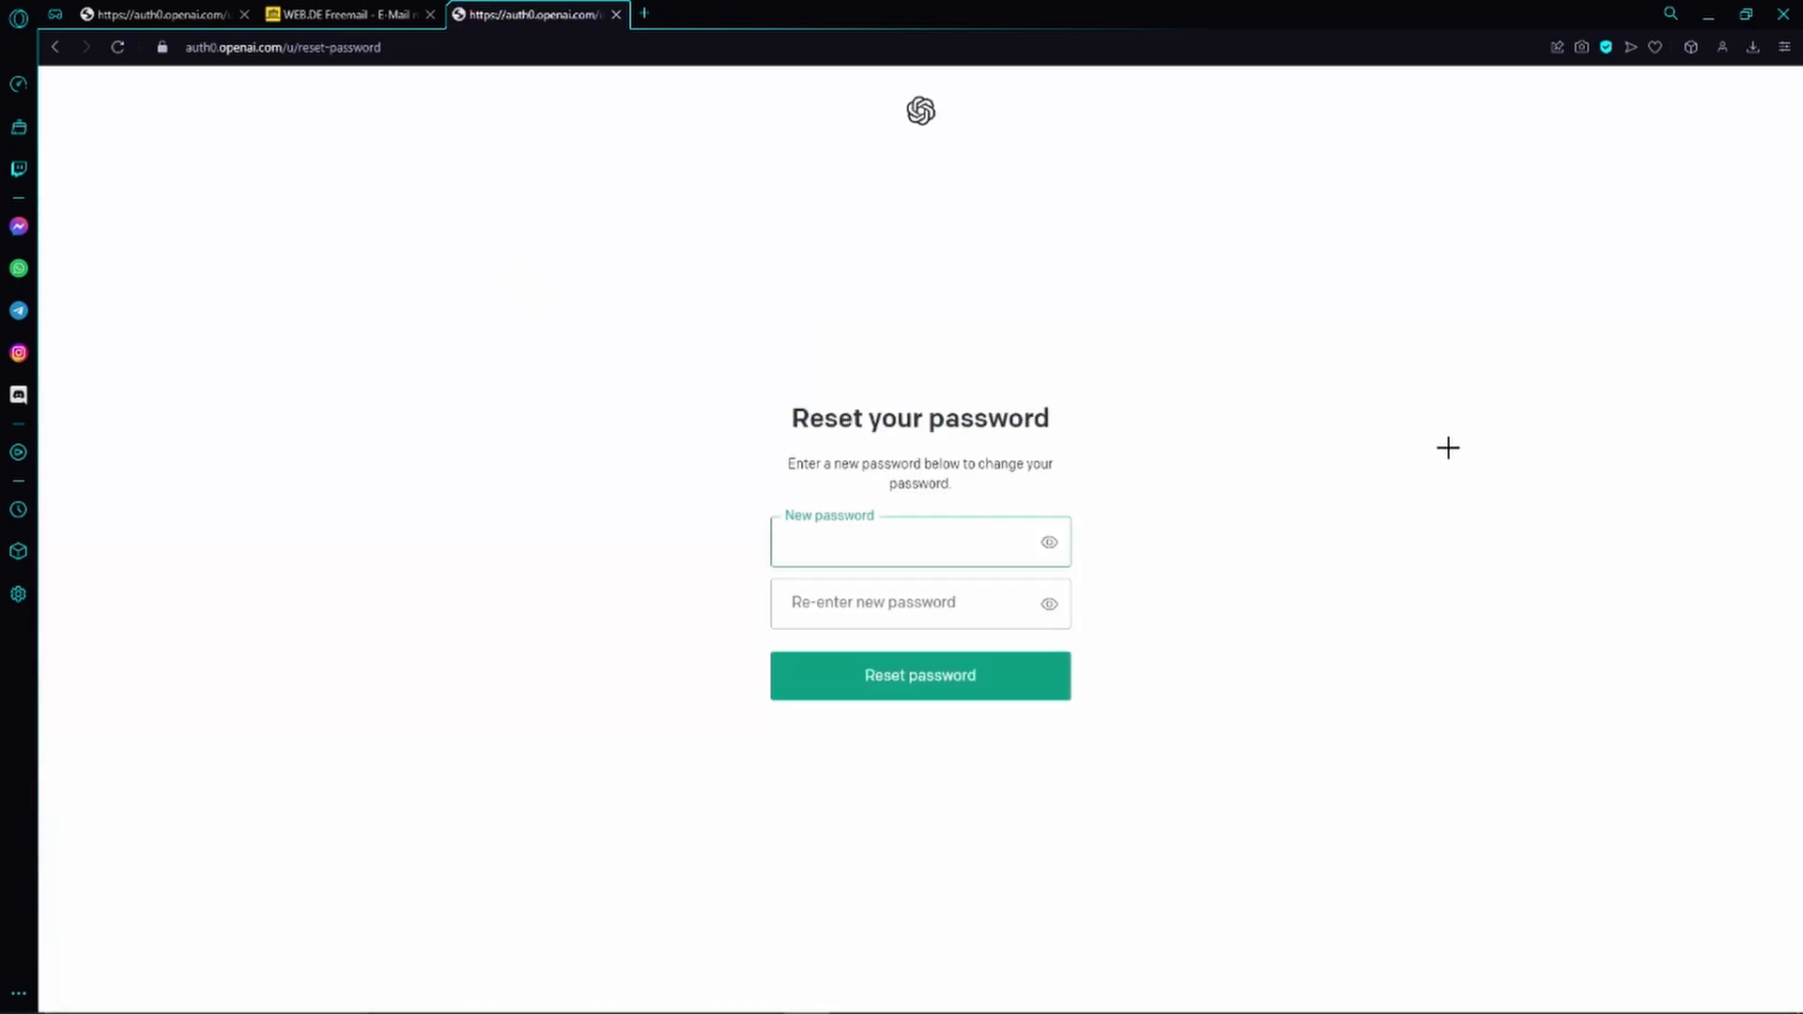
left_click(921, 541)
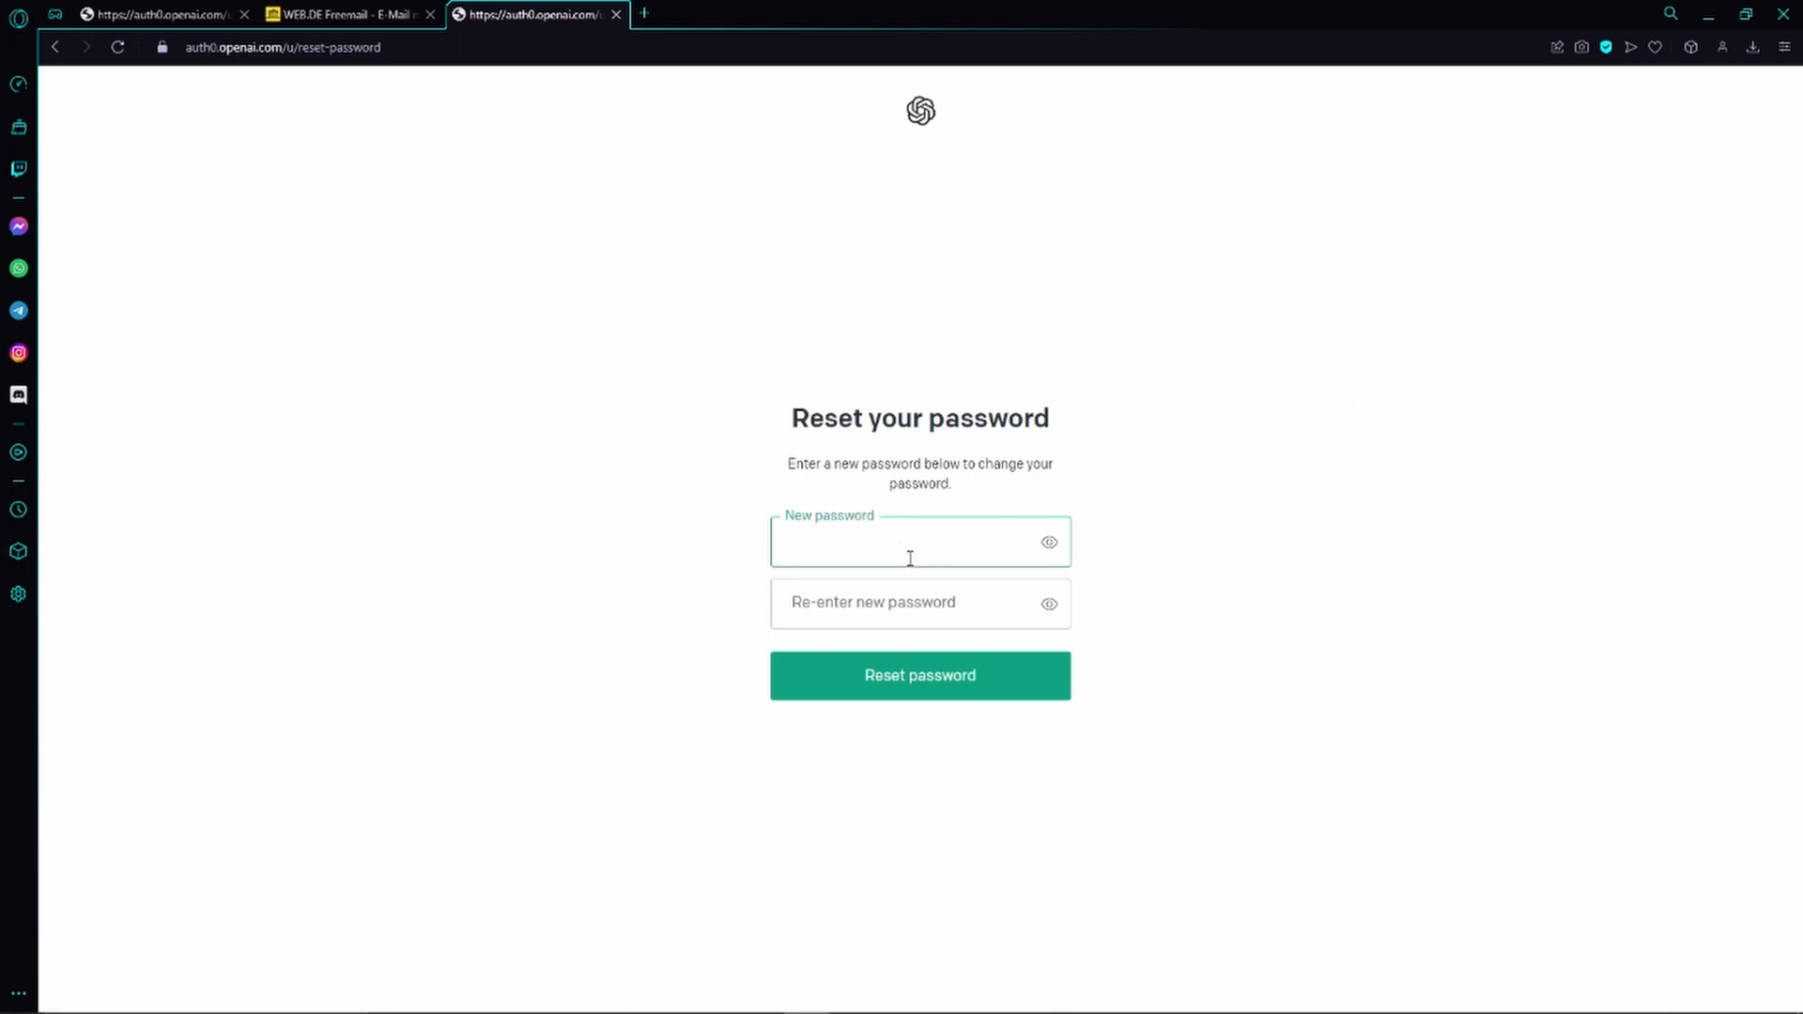
left_click(910, 605)
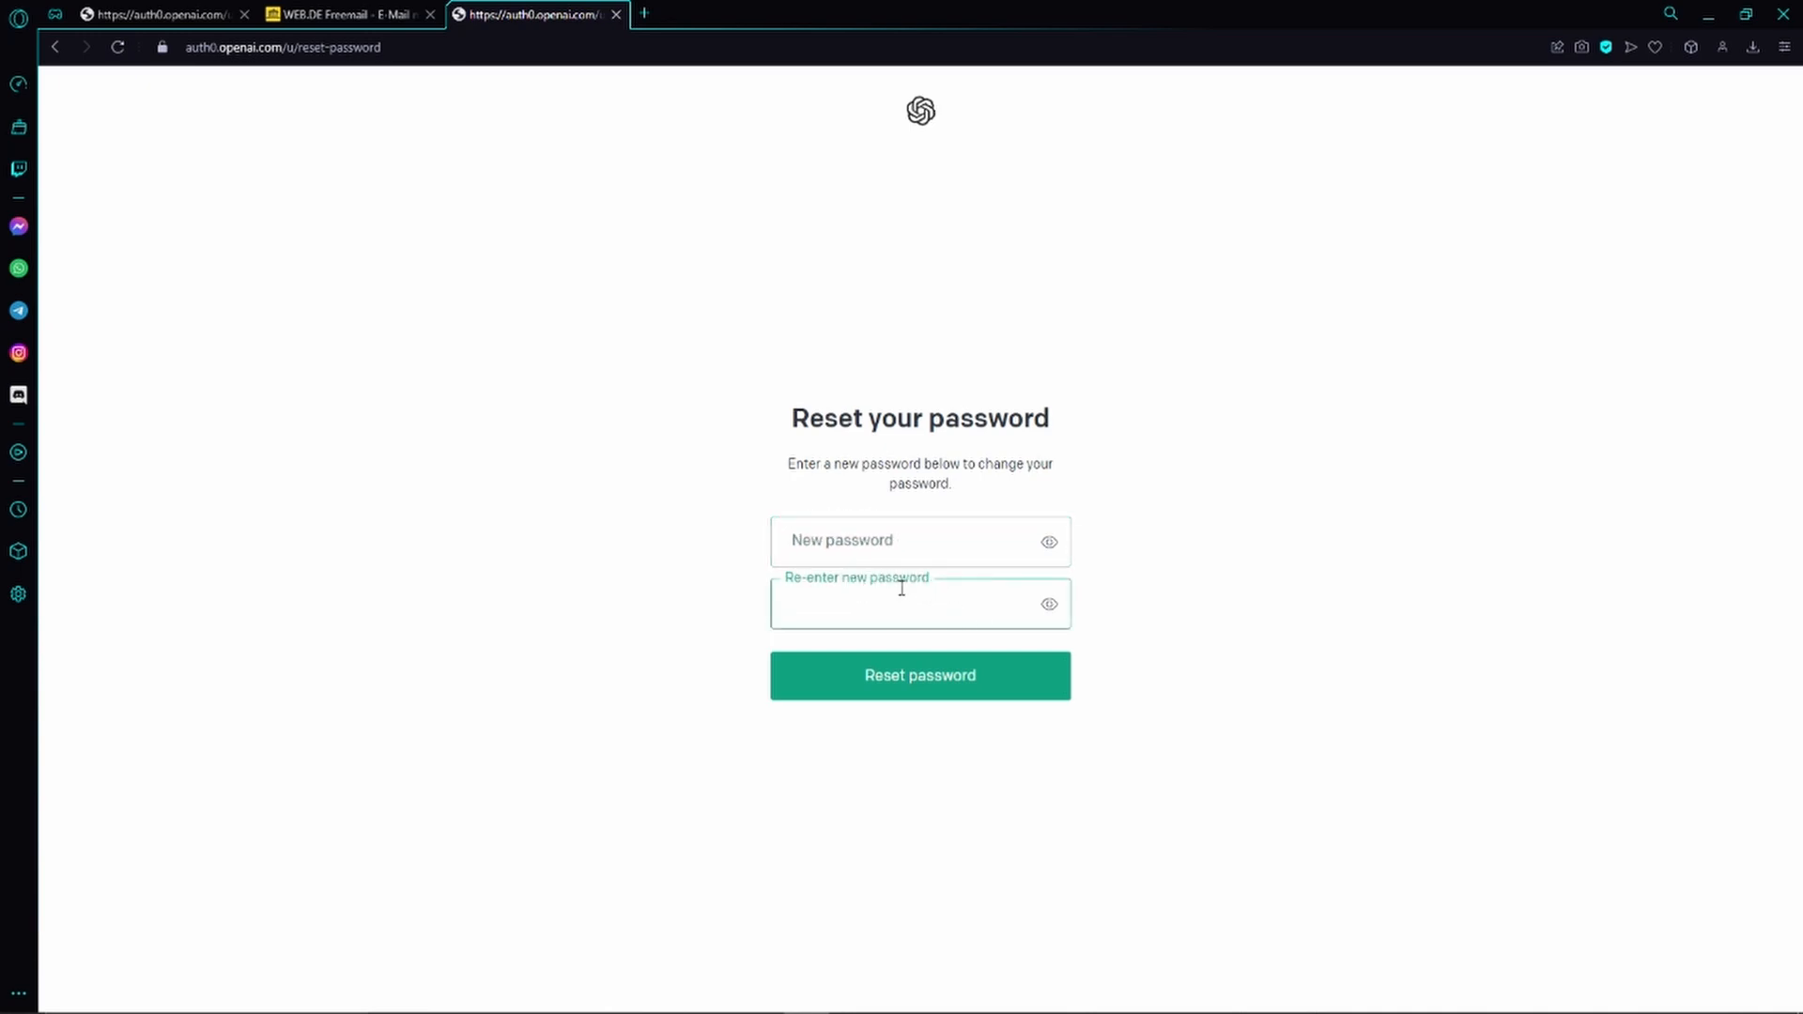